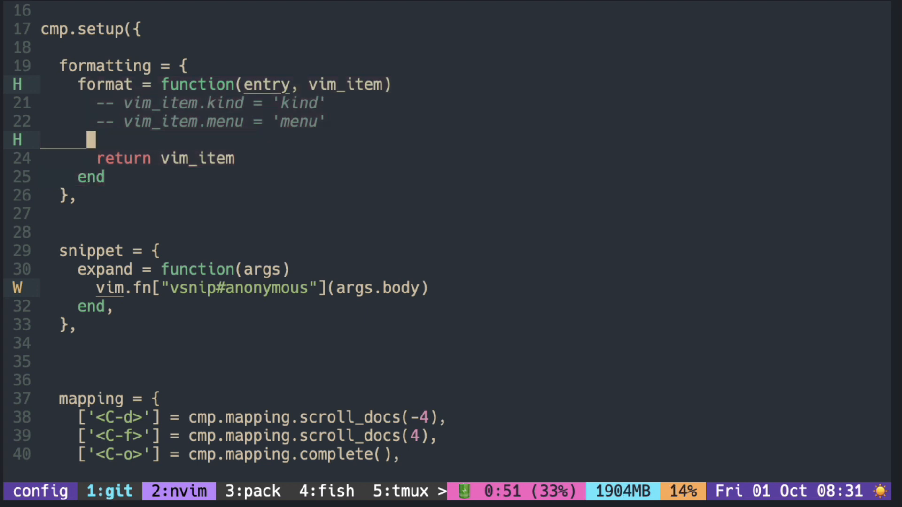
- Test 'unpack' completion on a blank line, then uncomment the vim_item.kind and vim_item.menu assignments
text(u)
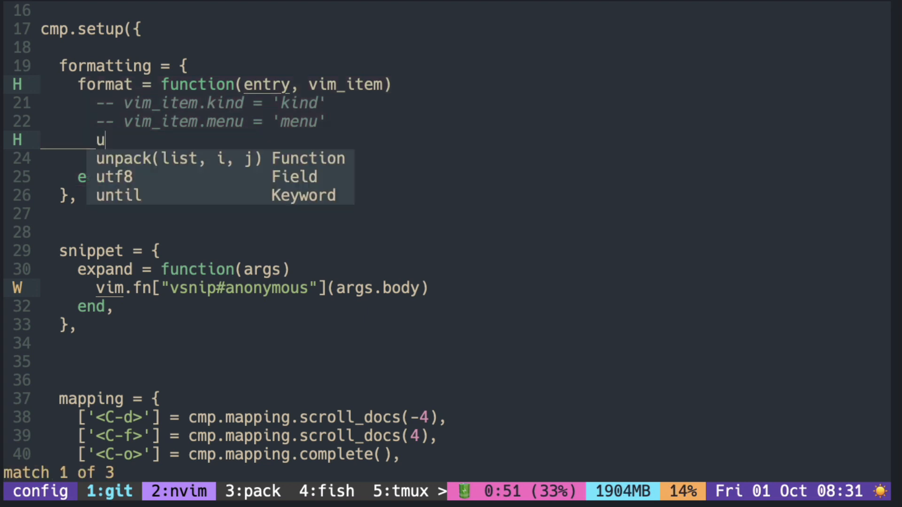
text(npack)
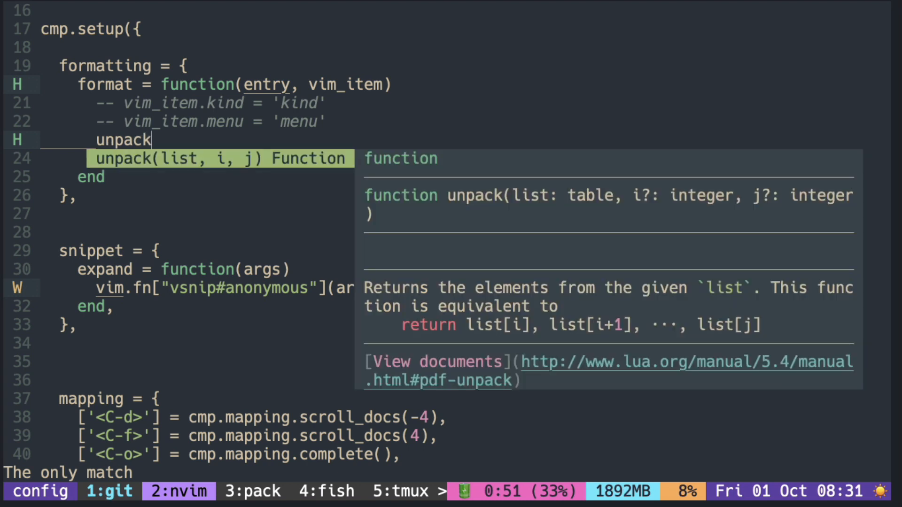
key(BackSpace)
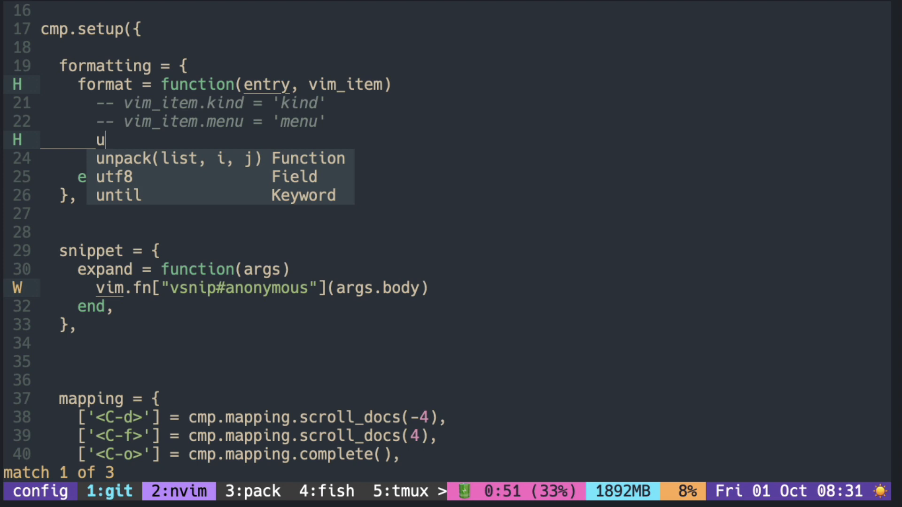
text(im_item)
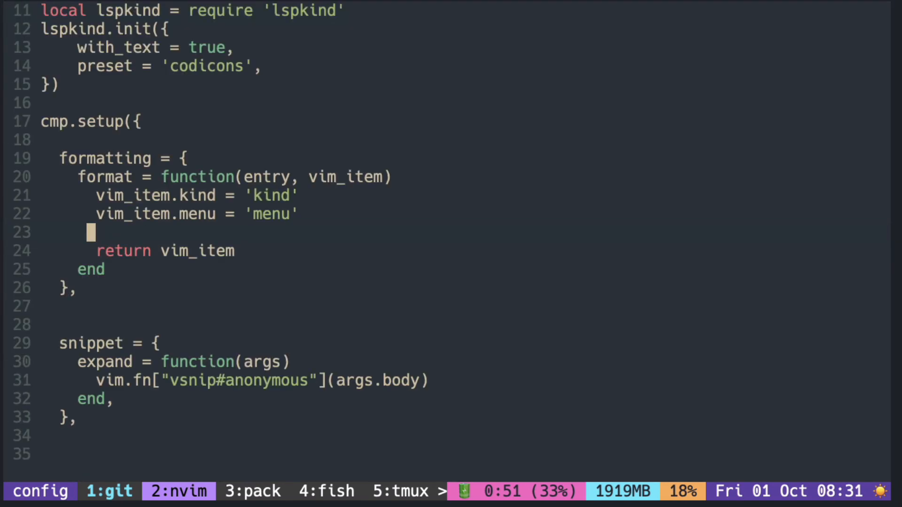
- Complete 'unpack' to check each entry shows 'kind menu', then open init.vim
text(un)
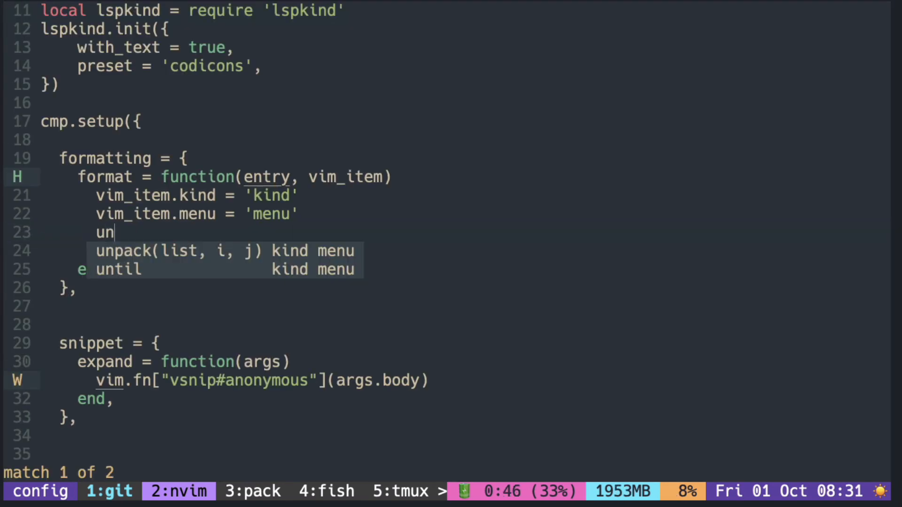
text(pack)
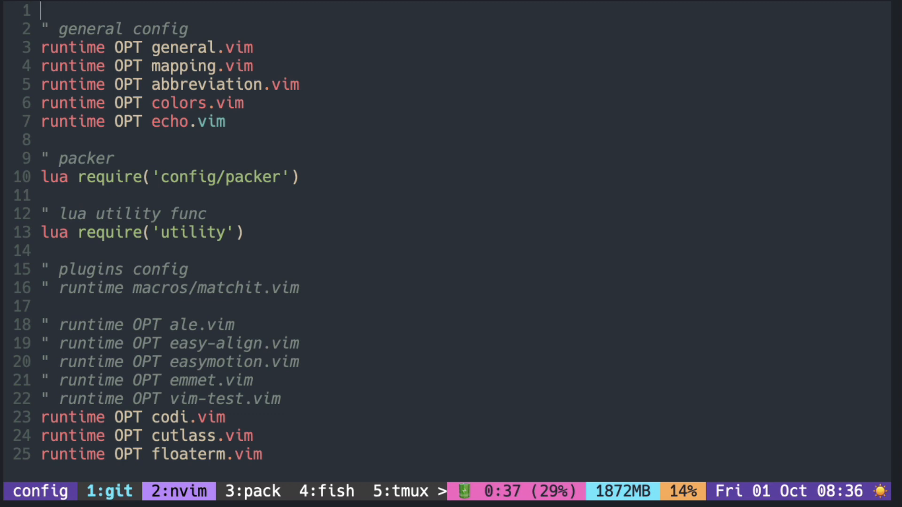
- In init.vim, complete 'gene' and 'call insert' to view [Buffer], [LSP] and [Dict] labels
text(gene)
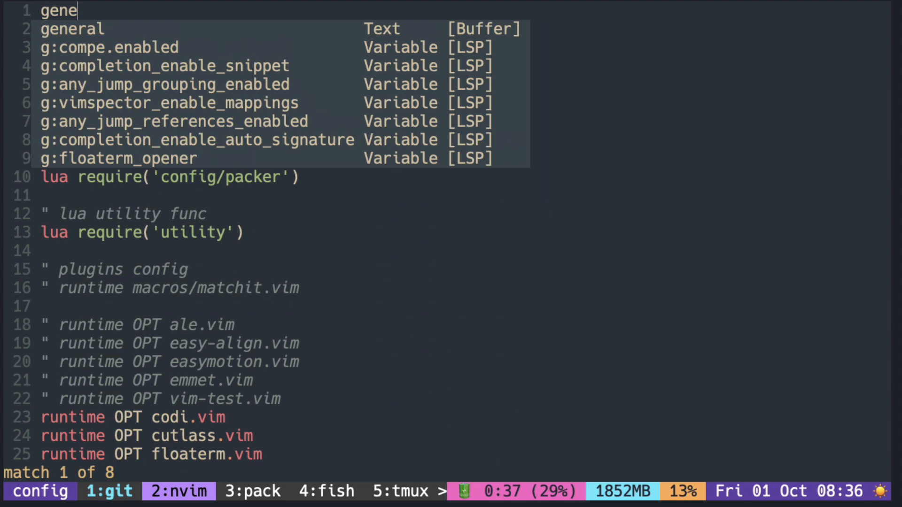
key(Escape)
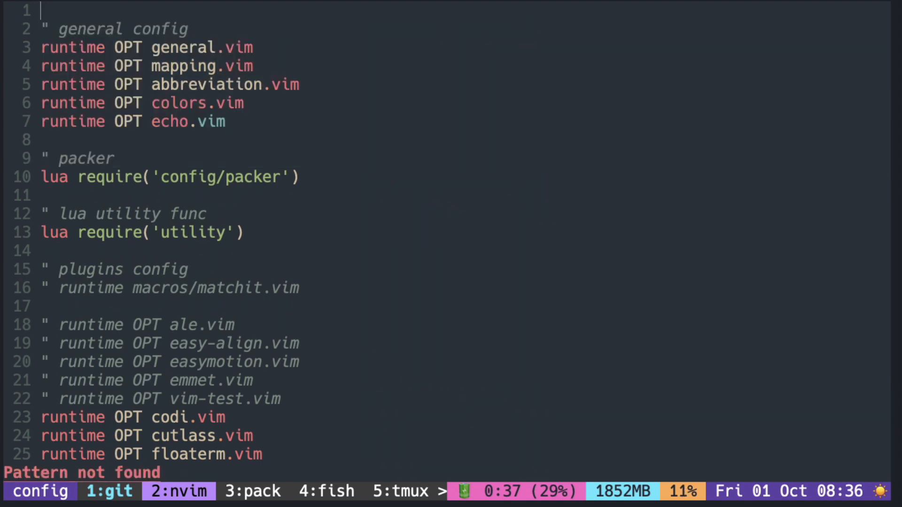
text(call)
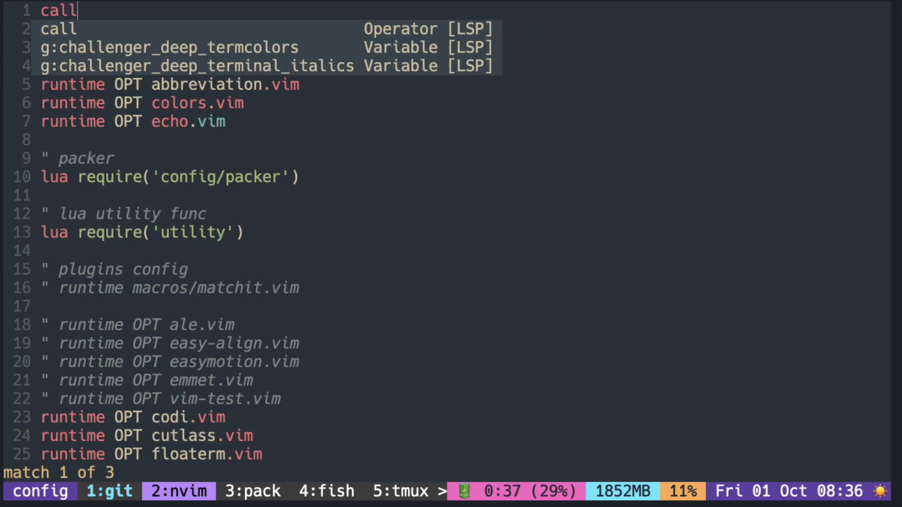
text(ins)
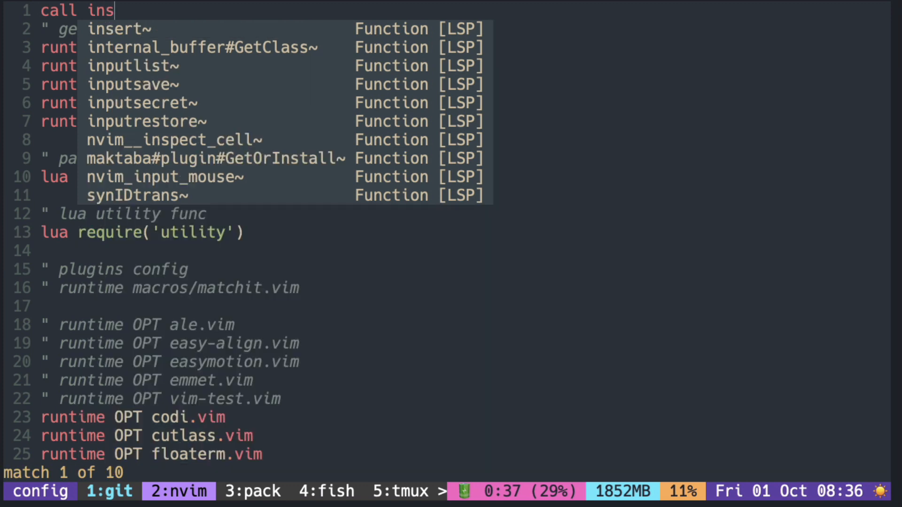
text(ert)
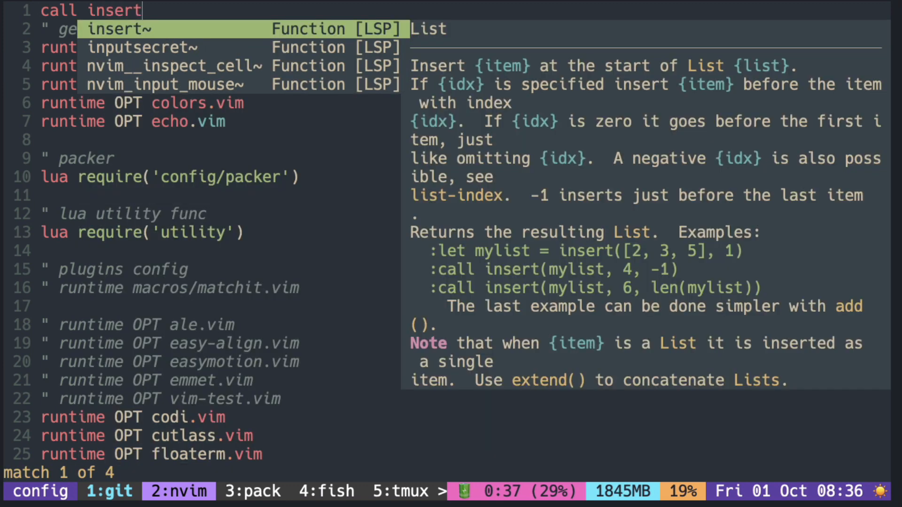
key(BackSpace)
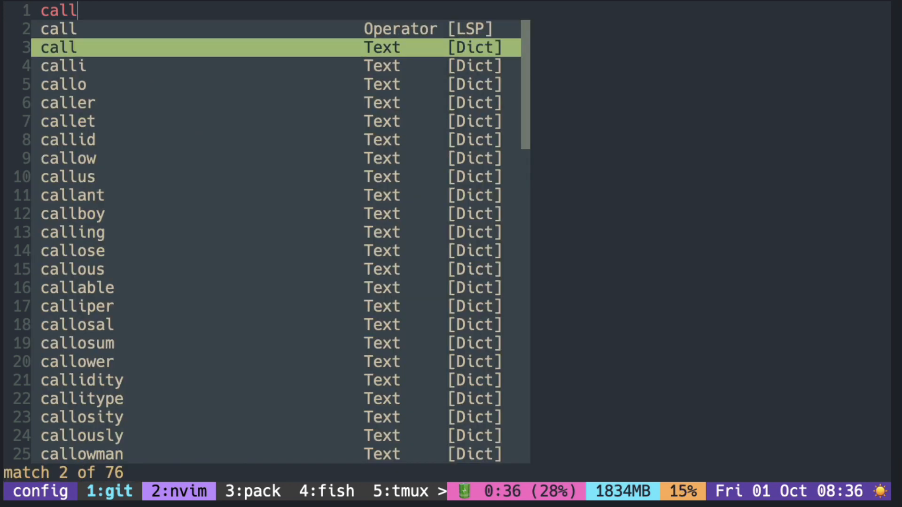
key(Escape)
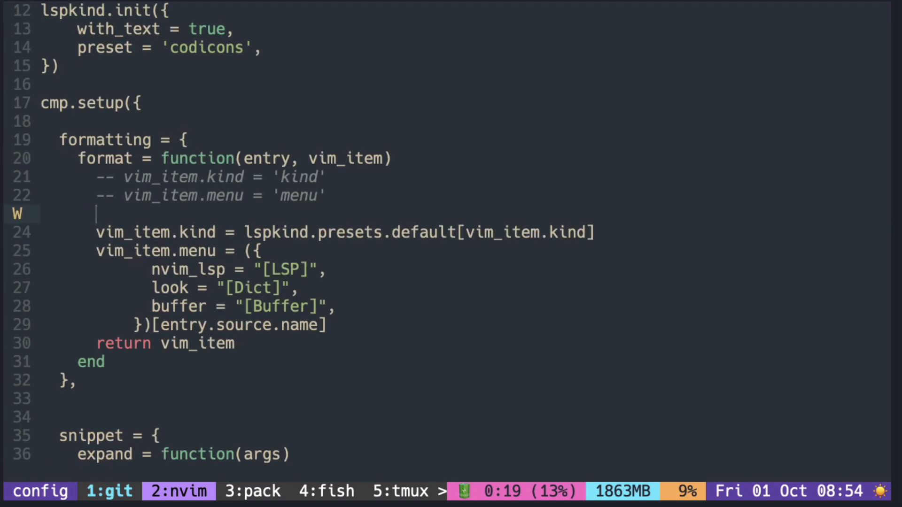
- Add 'vim_item.kind, vim_item.menu = vim_item.menu, vim_item.kind' before return and test with 'un'
text(un)
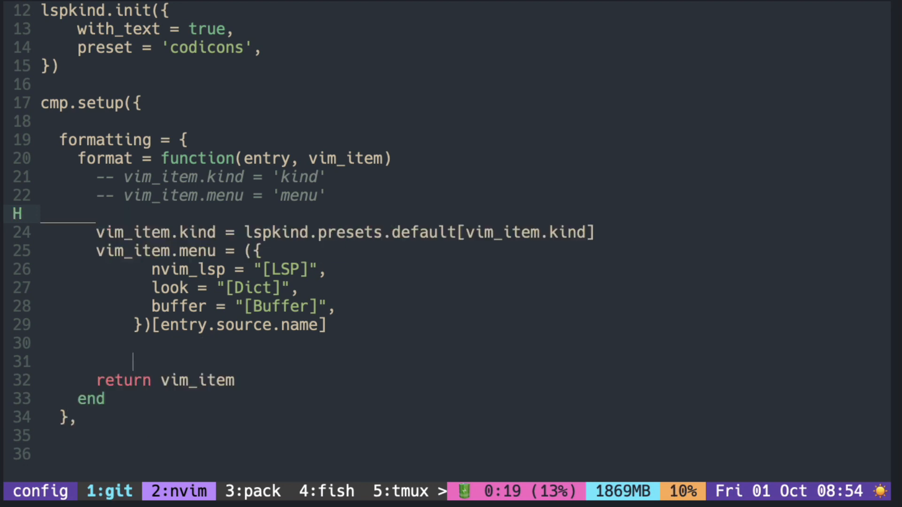
text(vim_item.kind, vim_item.menu)
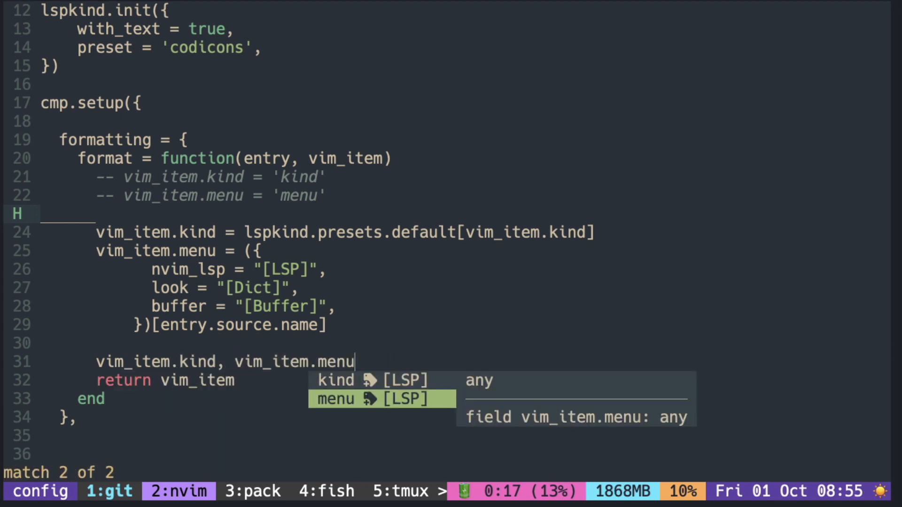
text(= vim_item.menu, vim_item.kind)
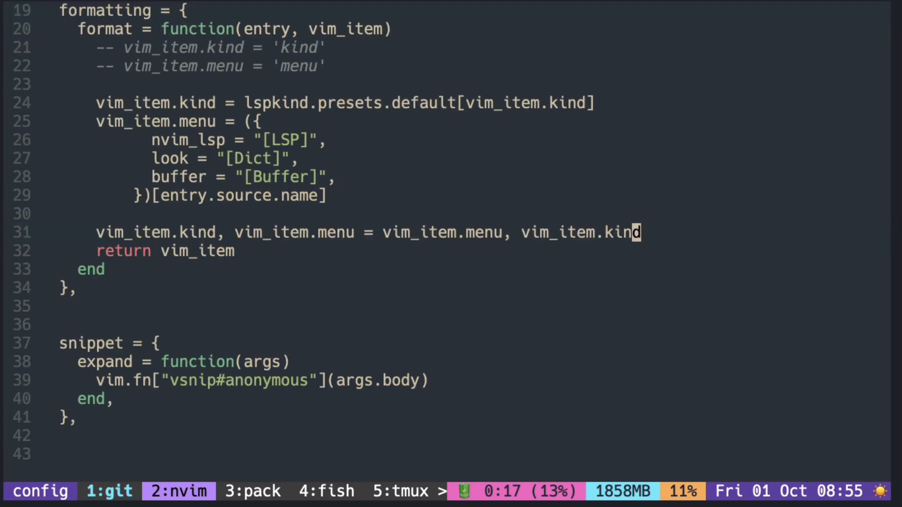
text(un)
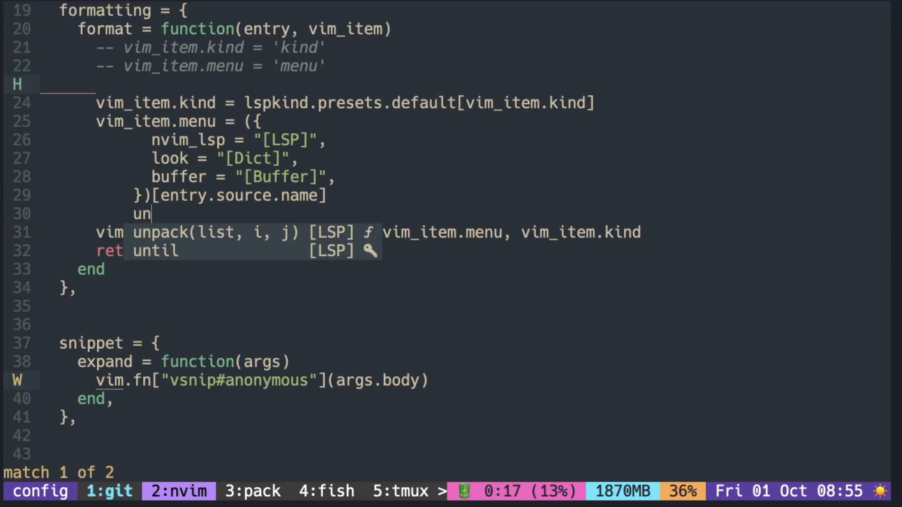